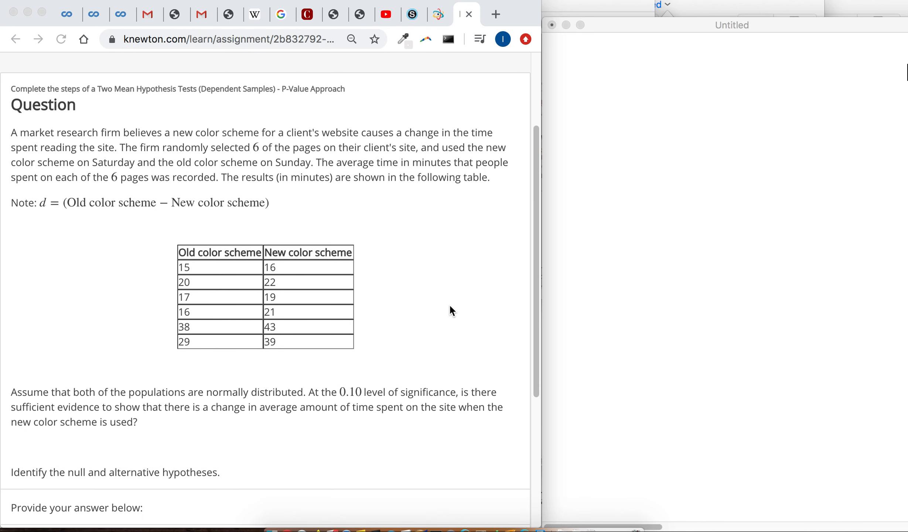
Set the null hypothesis to μd = 0 against μd ≠ 0, submit, and continue
{"action": "scroll", "scroll_direction": "down", "scroll_amount": 3}
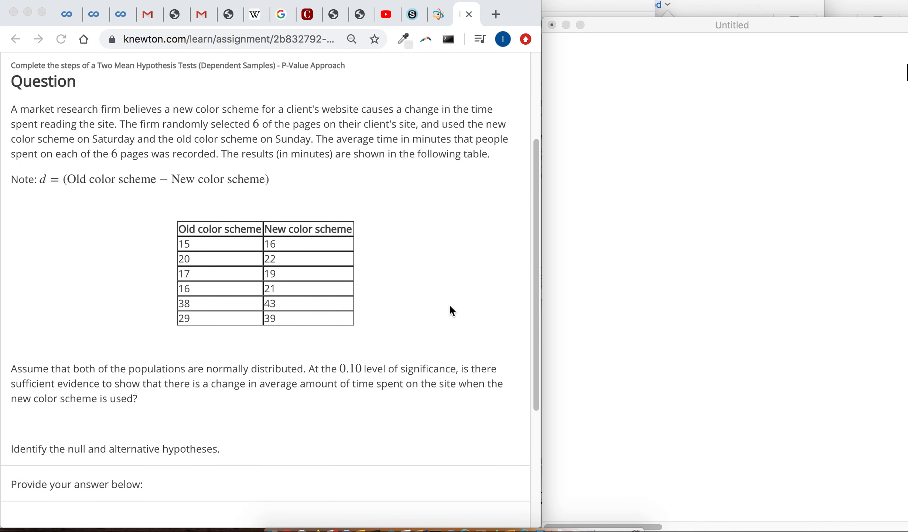
{"action": "mouse_move", "coordinate": [185, 133]}
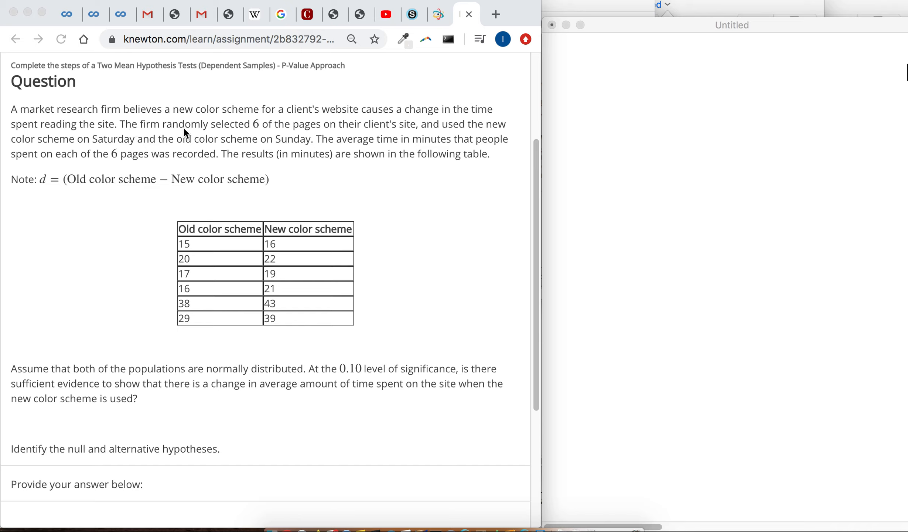
{"action": "mouse_move", "coordinate": [186, 134]}
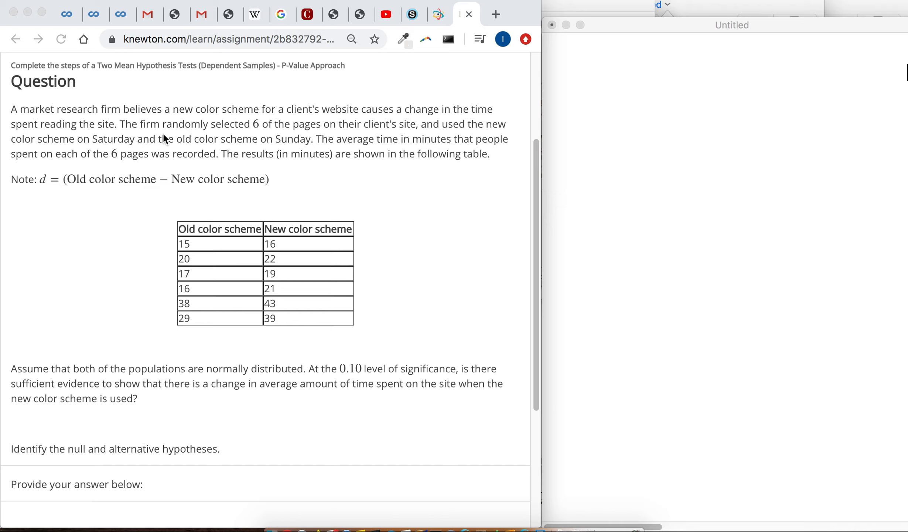
{"action": "mouse_move", "coordinate": [122, 132]}
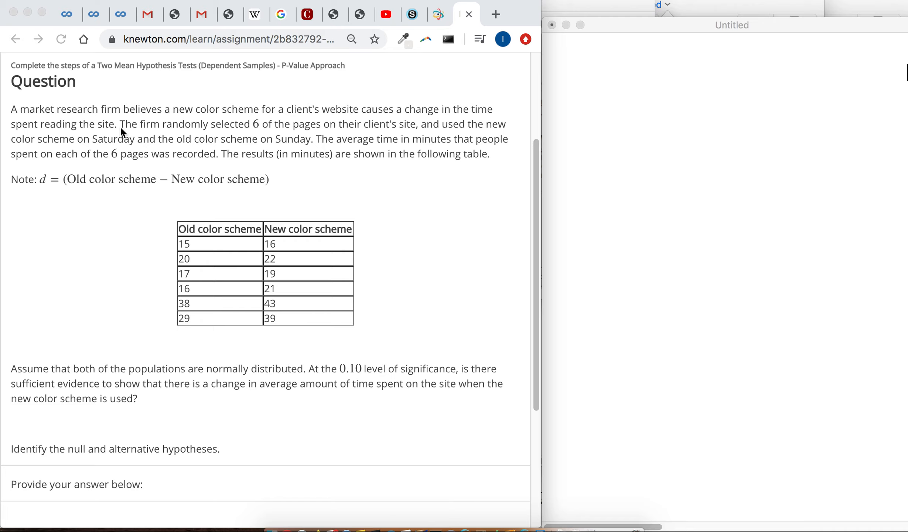
{"action": "scroll", "scroll_direction": "down", "scroll_amount": 3}
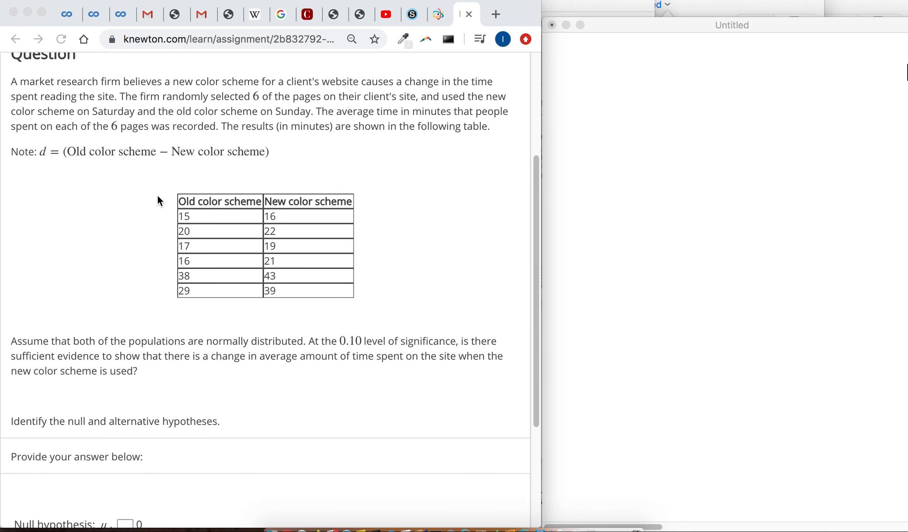
{"action": "scroll", "scroll_direction": "down", "scroll_amount": 3}
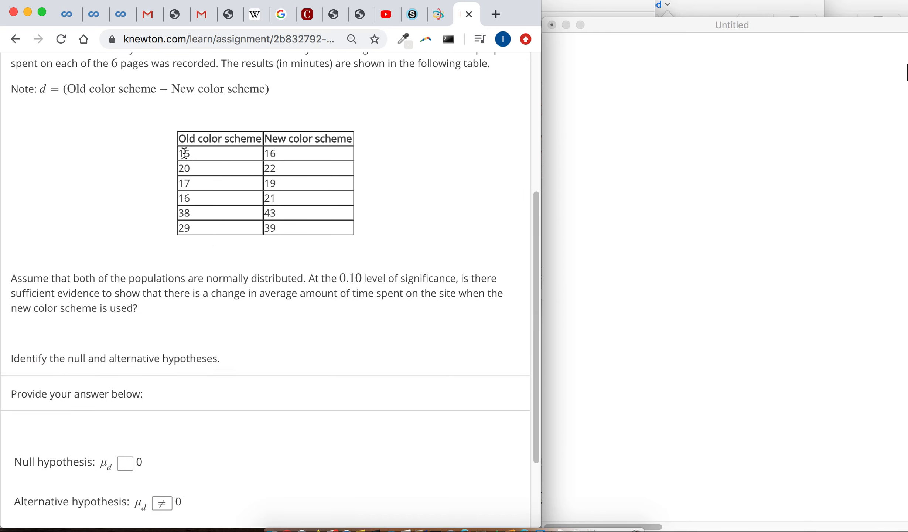
{"action": "scroll", "scroll_direction": "down", "scroll_amount": 3}
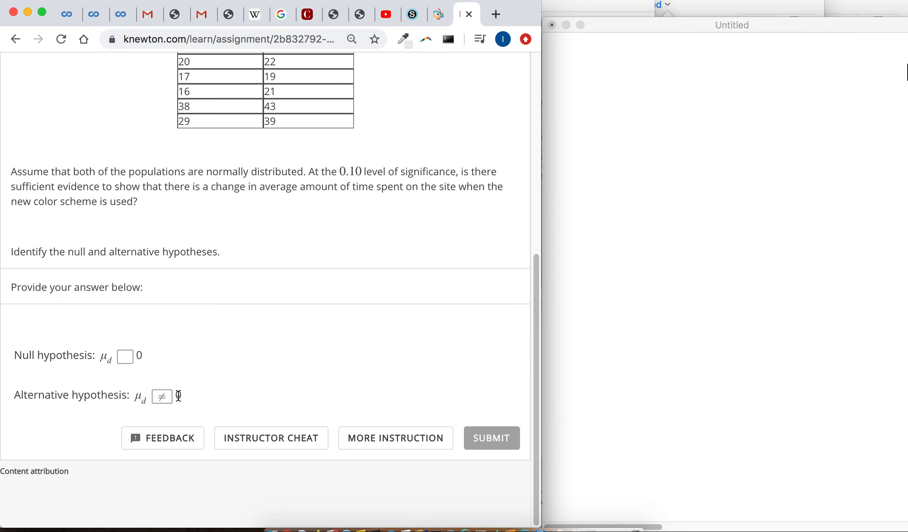
{"action": "scroll", "scroll_direction": "up", "scroll_amount": 3}
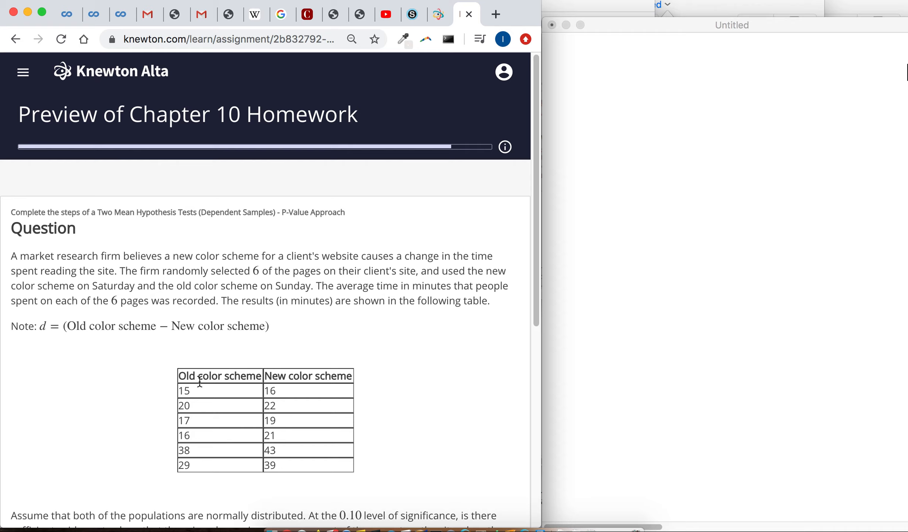
{"action": "mouse_move", "coordinate": [199, 391]}
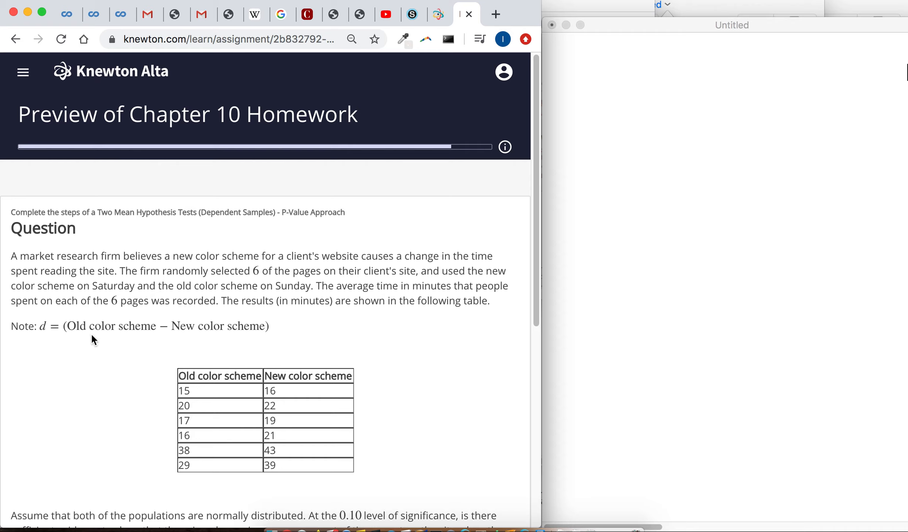
{"action": "left_click_drag", "start_coordinate": [171, 326], "coordinate": [264, 326]}
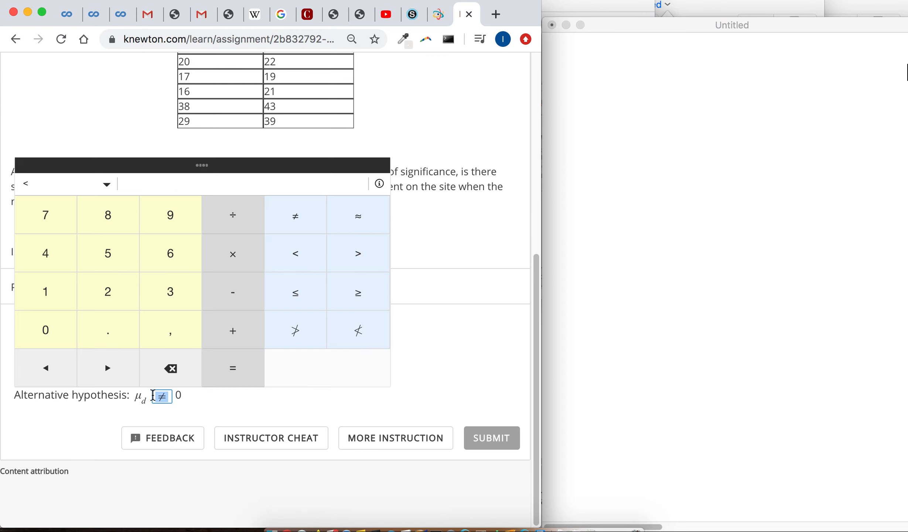
{"action": "left_click", "coordinate": [125, 355]}
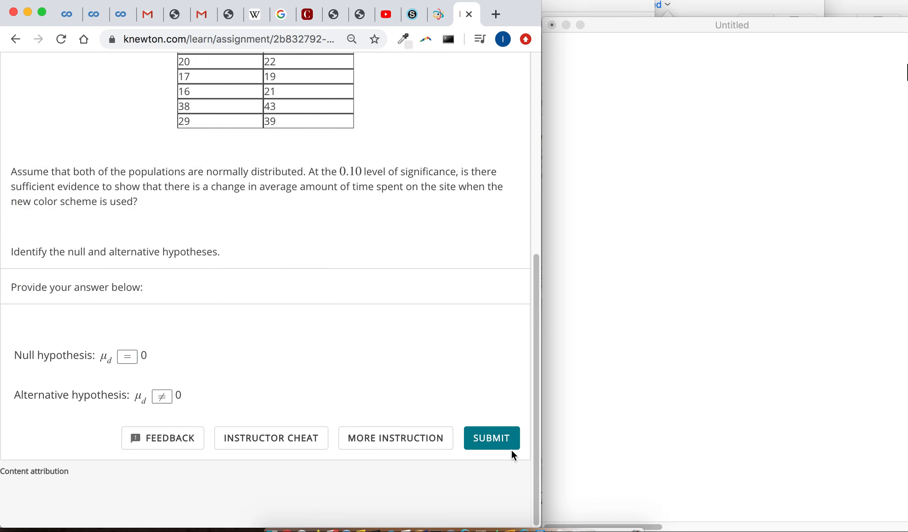
{"action": "left_click", "coordinate": [491, 438]}
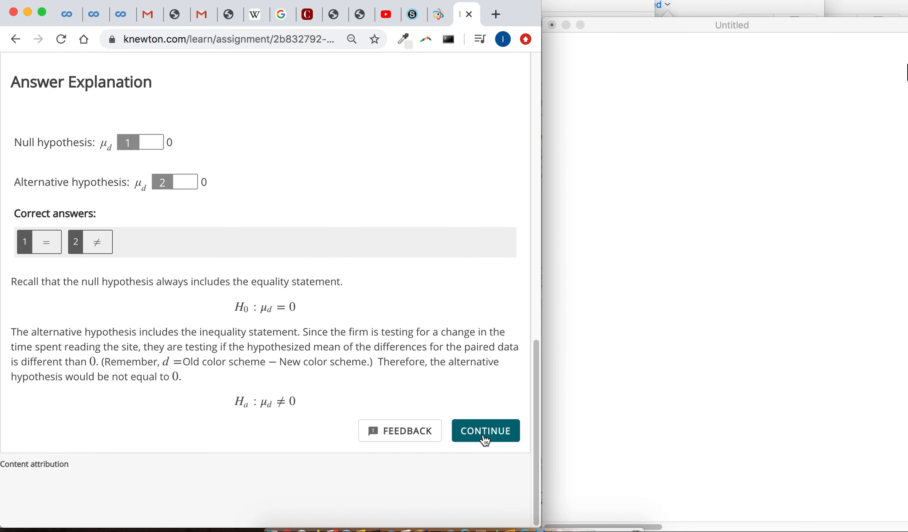
{"action": "left_click", "coordinate": [485, 429]}
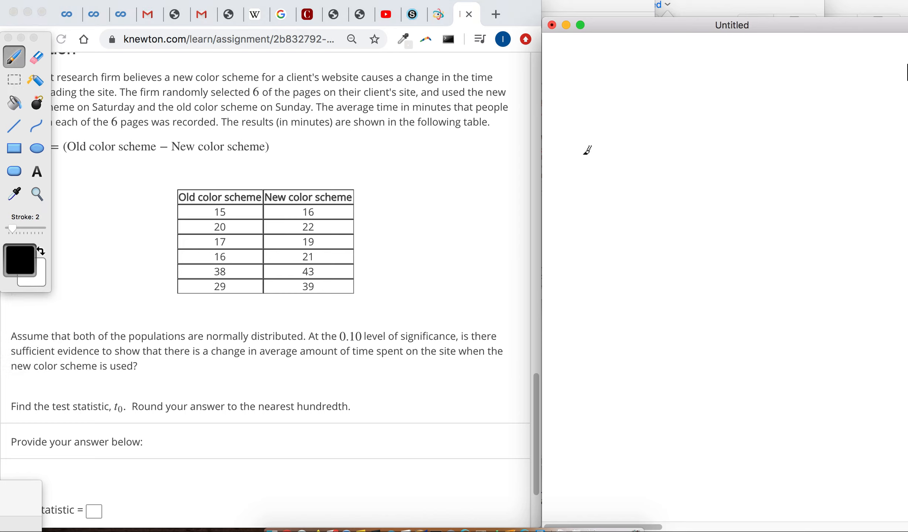
Handwrite the formula t = d̄ / (s_d/√n) in the notes
{"action": "left_click_drag", "start_coordinate": [559, 101], "coordinate": [599, 116]}
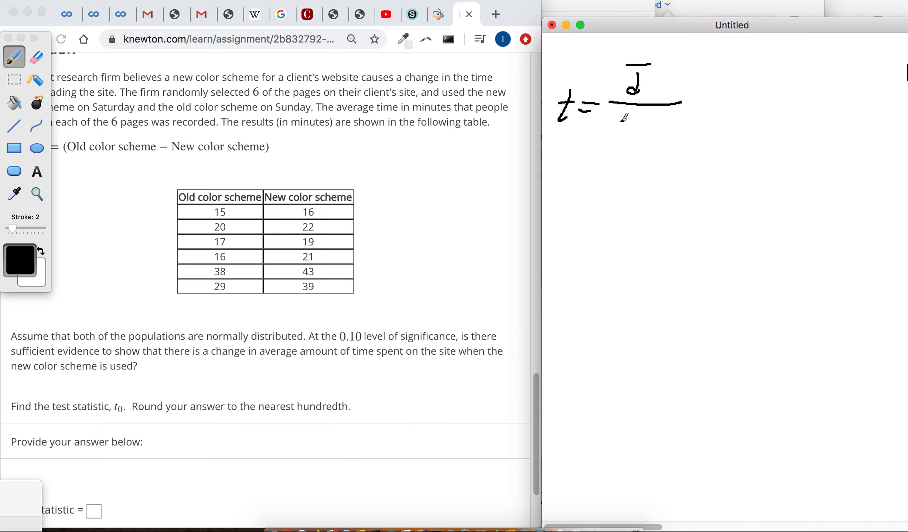
{"action": "left_click_drag", "start_coordinate": [610, 119], "coordinate": [634, 131]}
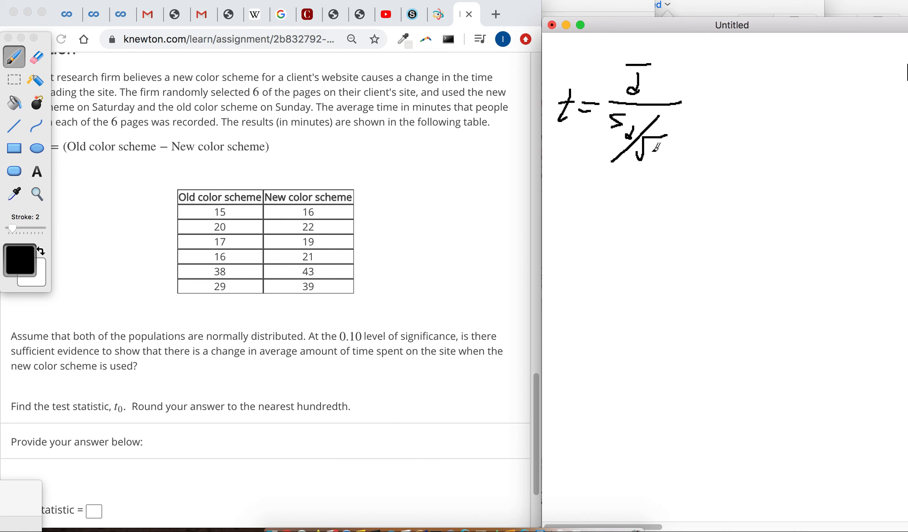
{"action": "scroll", "scroll_direction": "down", "scroll_amount": 3}
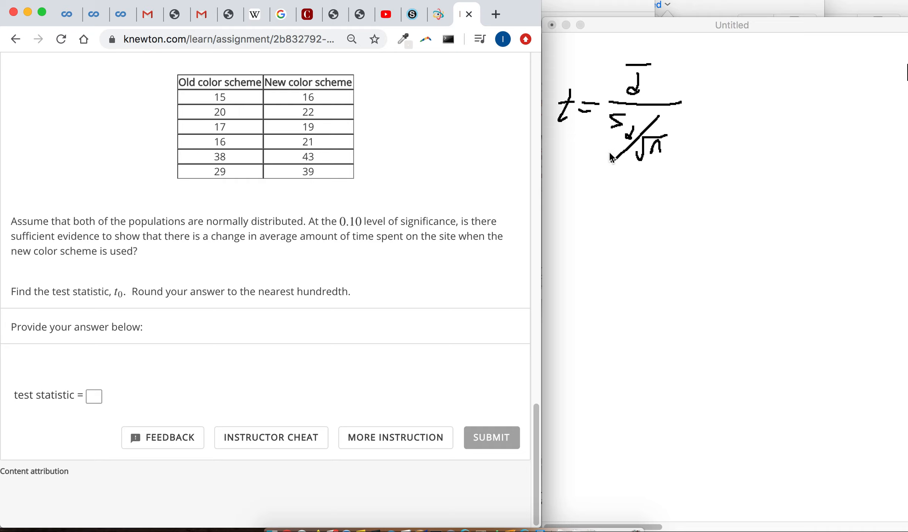
{"action": "mouse_move", "coordinate": [432, 247]}
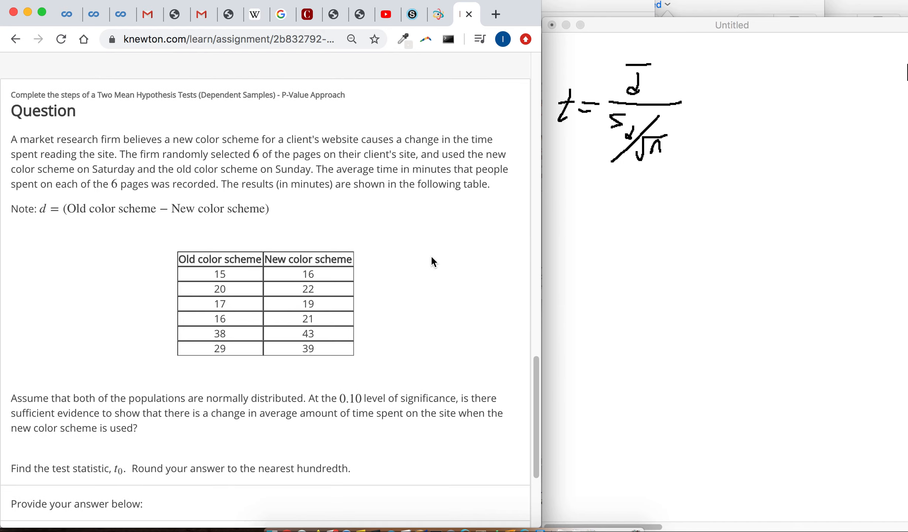
Draw a d column and write the paired differences, including -5 and -5
{"action": "scroll", "scroll_direction": "down", "scroll_amount": 3}
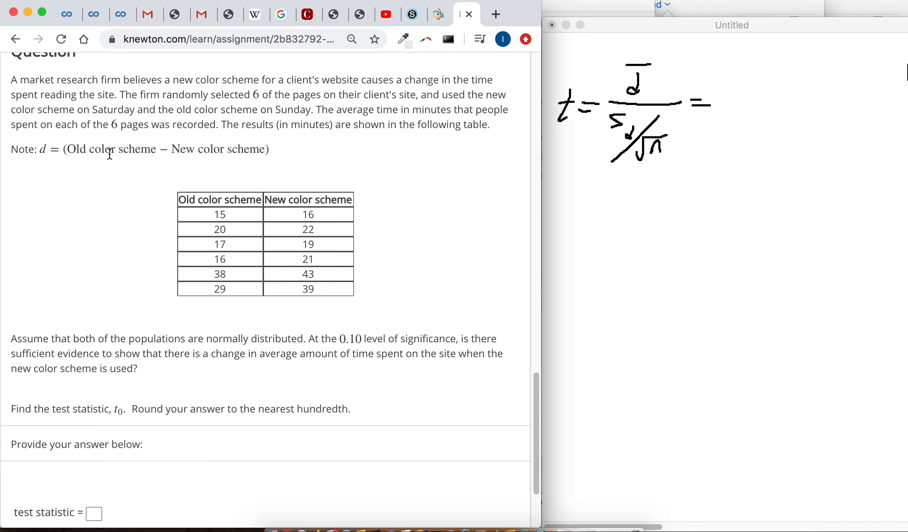
{"action": "left_click_drag", "start_coordinate": [70, 148], "coordinate": [180, 148]}
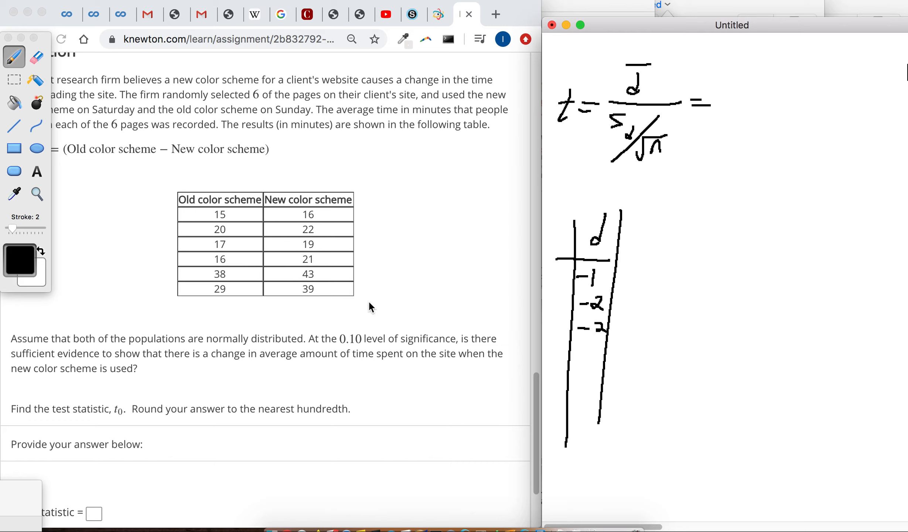
{"action": "left_click_drag", "start_coordinate": [570, 350], "coordinate": [602, 341]}
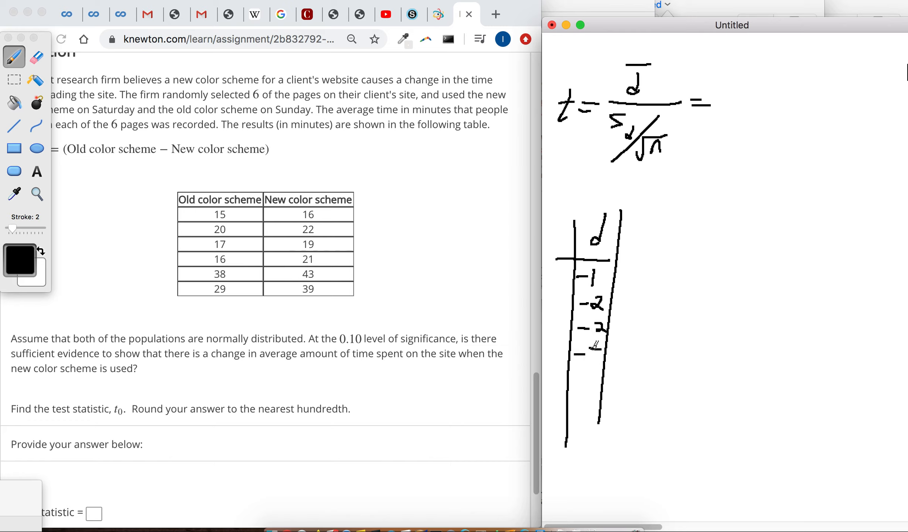
{"action": "left_click_drag", "start_coordinate": [585, 348], "coordinate": [596, 359]}
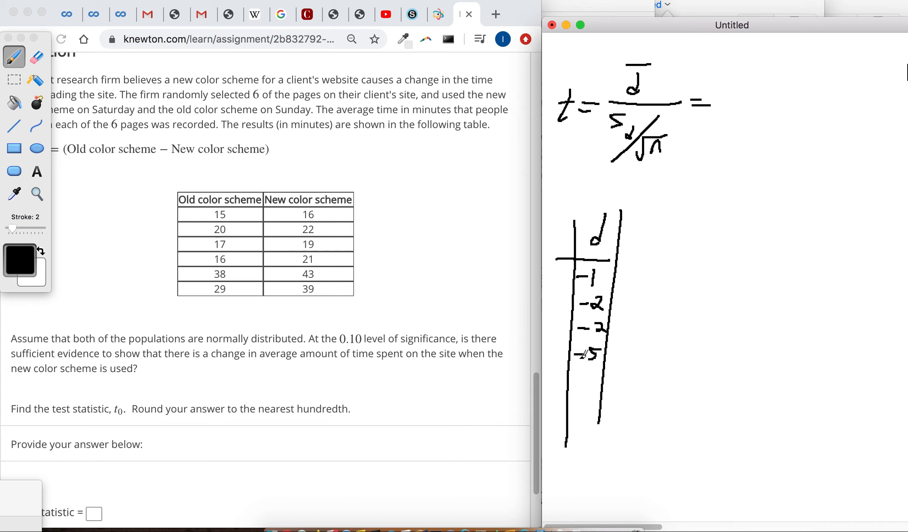
{"action": "left_click_drag", "start_coordinate": [579, 347], "coordinate": [596, 376]}
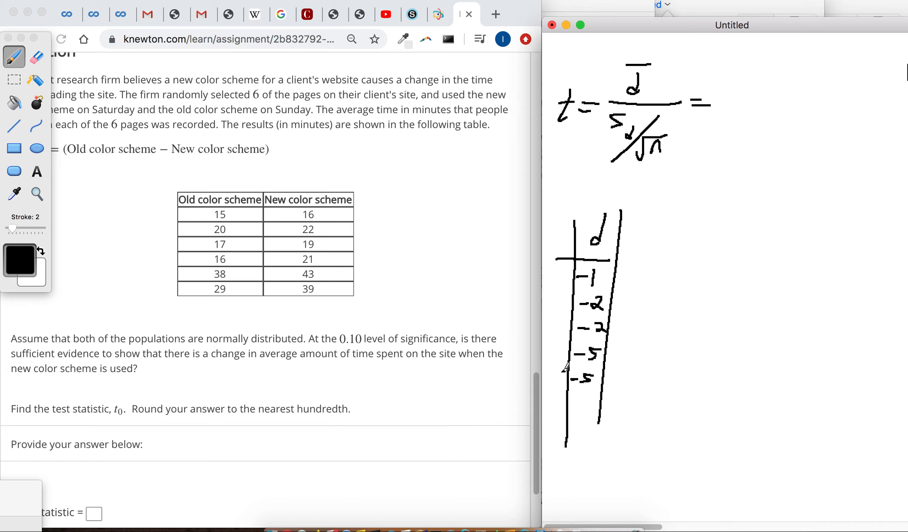
{"action": "left_click_drag", "start_coordinate": [576, 376], "coordinate": [587, 396]}
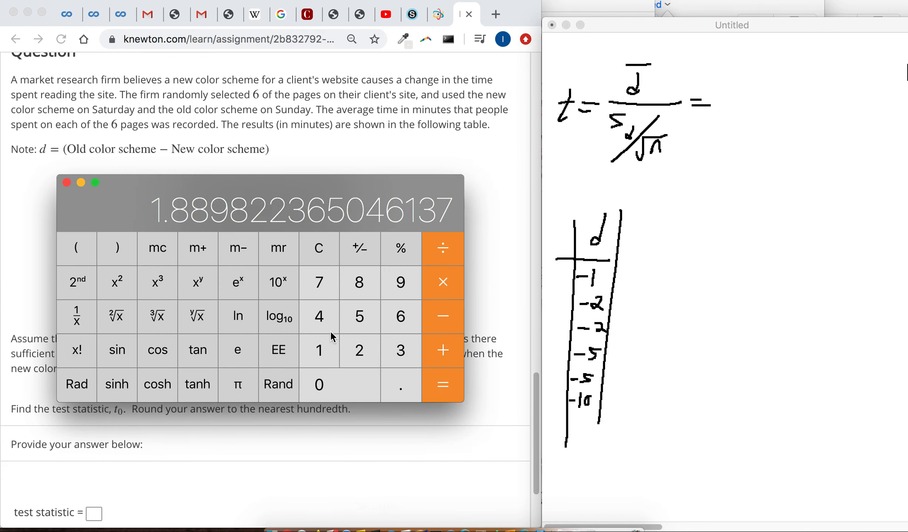
Compute the mean difference −25/6 ≈ −4.1667 and write −4.16 as the numerator
{"action": "left_click", "coordinate": [318, 248]}
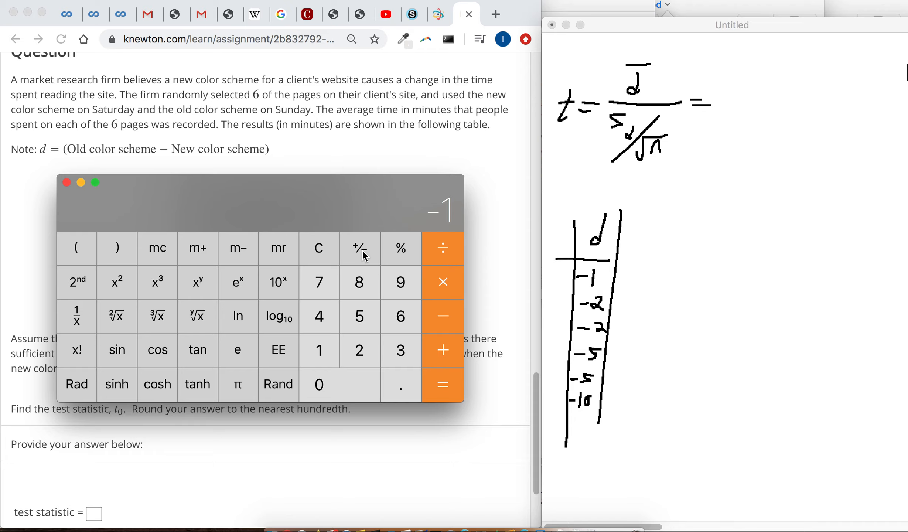
{"action": "left_click", "coordinate": [442, 316]}
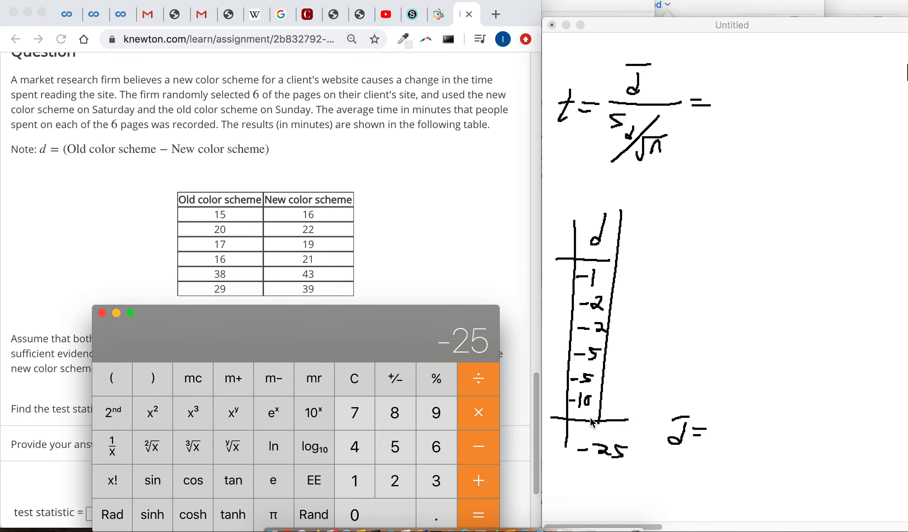
{"action": "mouse_move", "coordinate": [600, 291]}
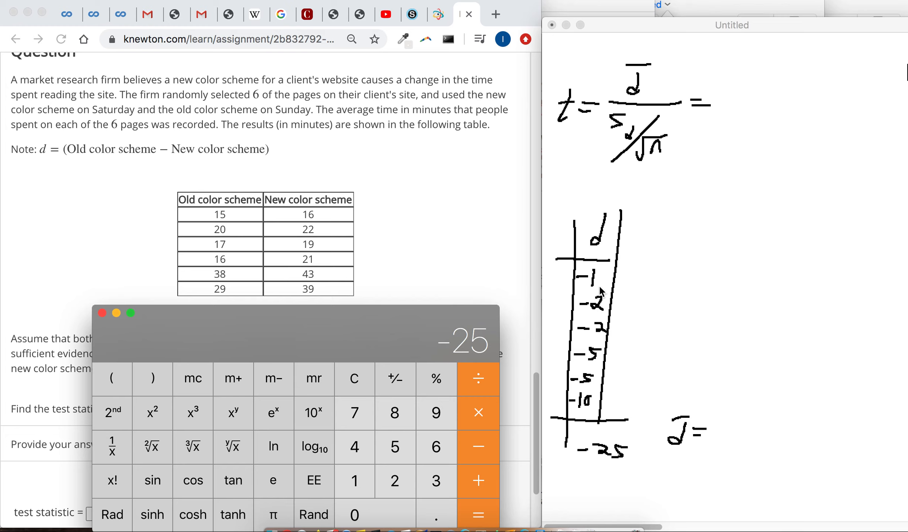
{"action": "mouse_move", "coordinate": [472, 355]}
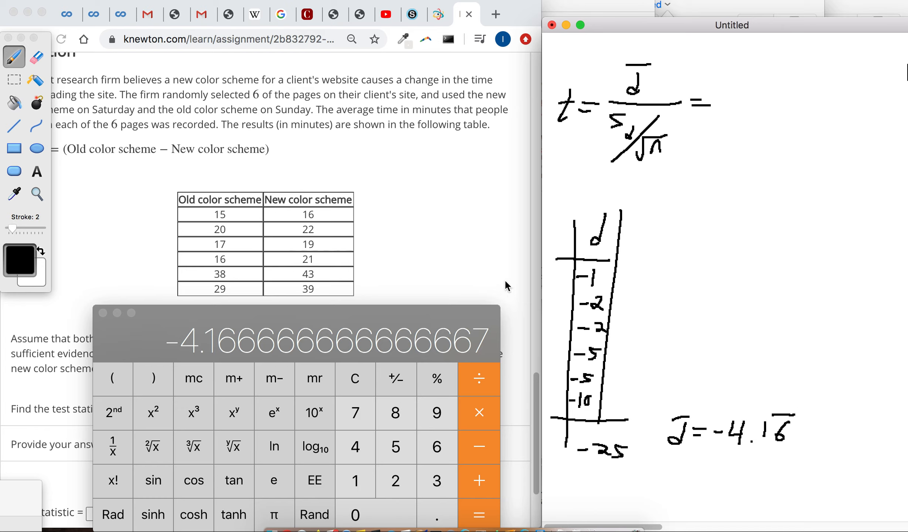
{"action": "left_click_drag", "start_coordinate": [735, 85], "coordinate": [750, 84]}
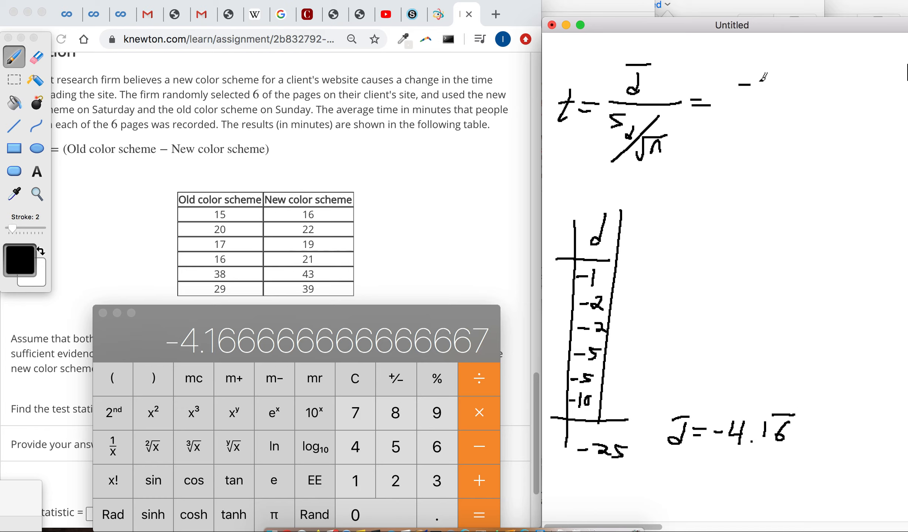
{"action": "left_click_drag", "start_coordinate": [741, 87], "coordinate": [805, 96]}
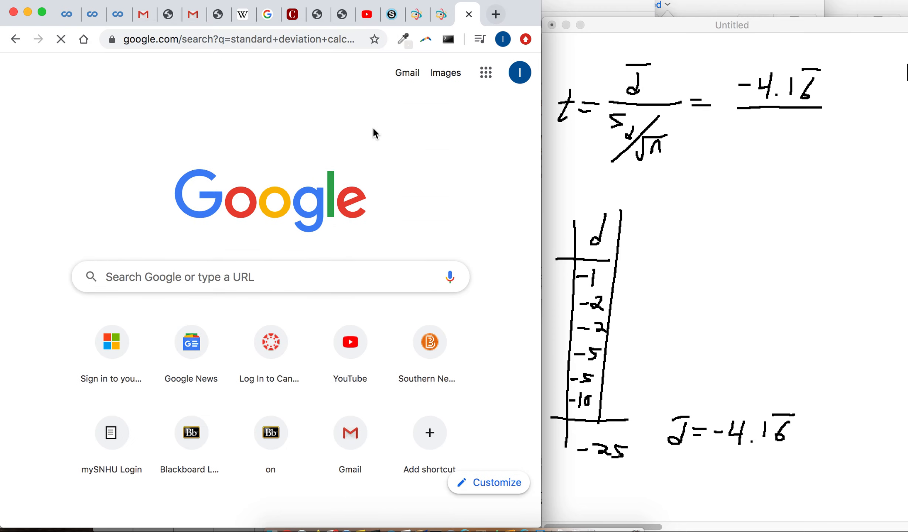
Enter the differences in Numbers column B and compute =STDEV(B2:B7) ≈ 3.311
{"action": "key", "text": "Enter"}
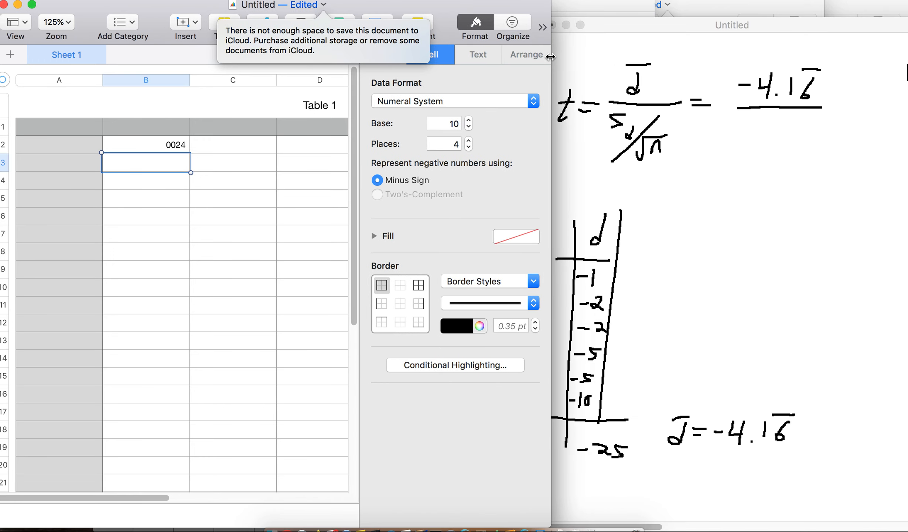
{"action": "mouse_move", "coordinate": [156, 153]}
{"action": "type", "text": "-2"}
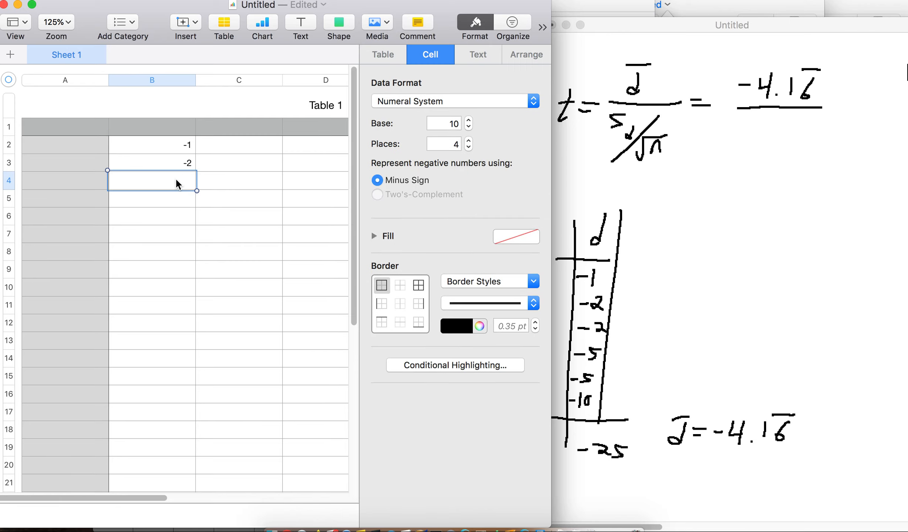
{"action": "type", "text": "-5"}
{"action": "left_click", "coordinate": [315, 180]}
{"action": "type", "text": "STD"}
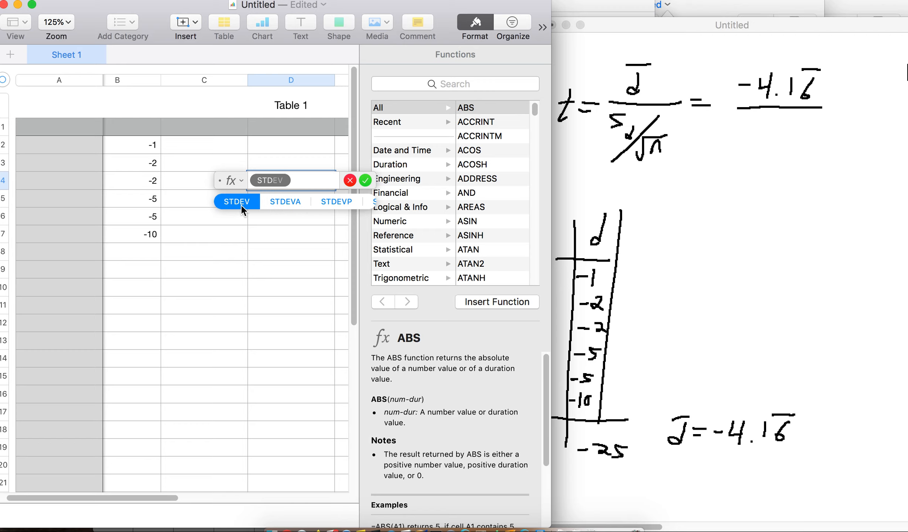
{"action": "left_click", "coordinate": [236, 201]}
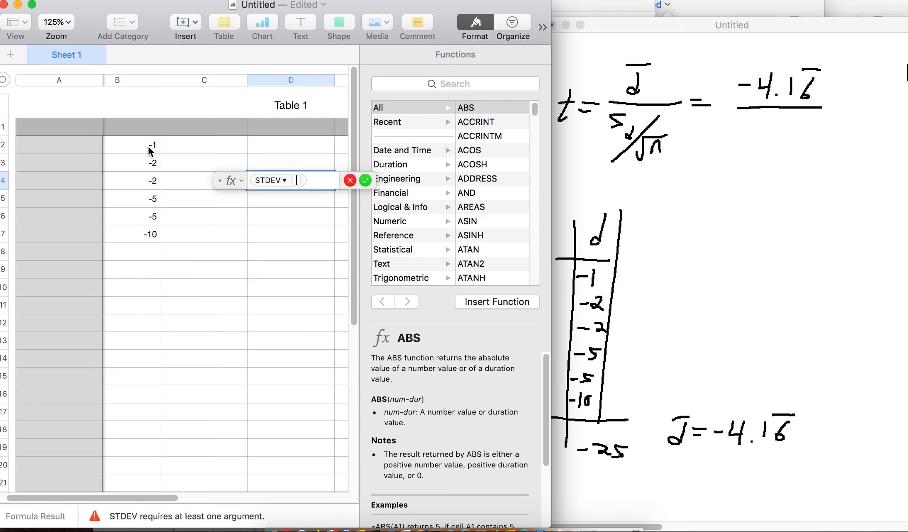
{"action": "left_click_drag", "start_coordinate": [133, 144], "coordinate": [149, 233]}
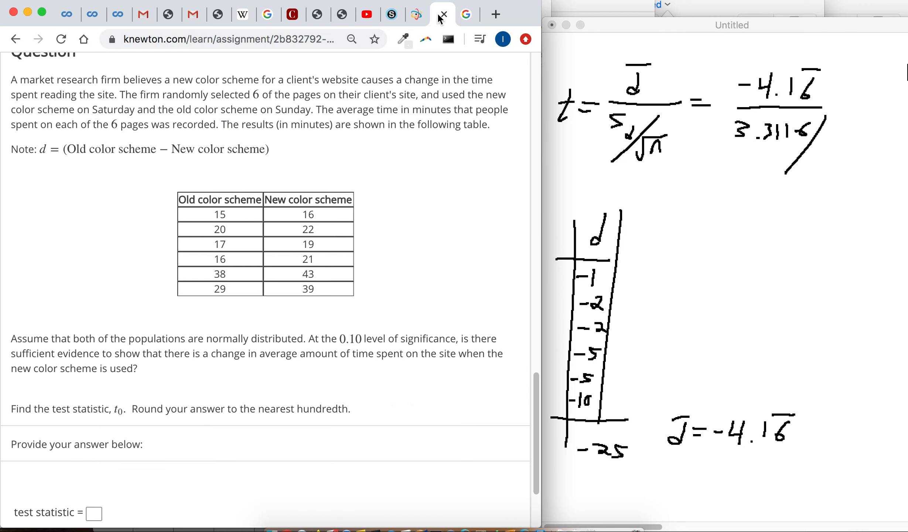
{"action": "mouse_move", "coordinate": [755, 161]}
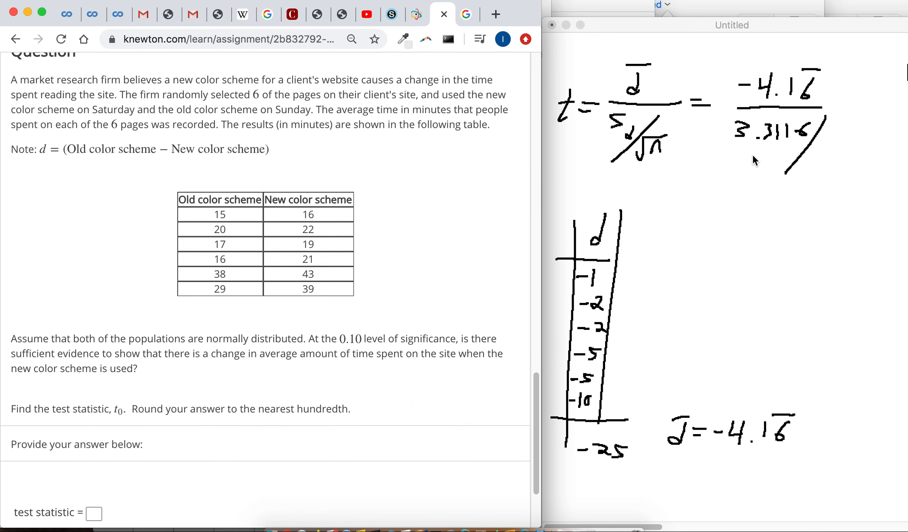
{"action": "mouse_move", "coordinate": [495, 252]}
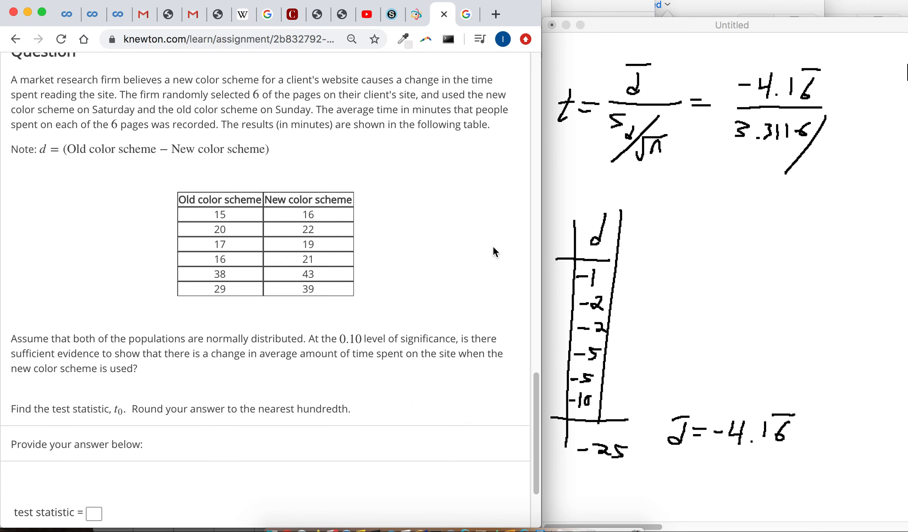
{"action": "mouse_move", "coordinate": [585, 285]}
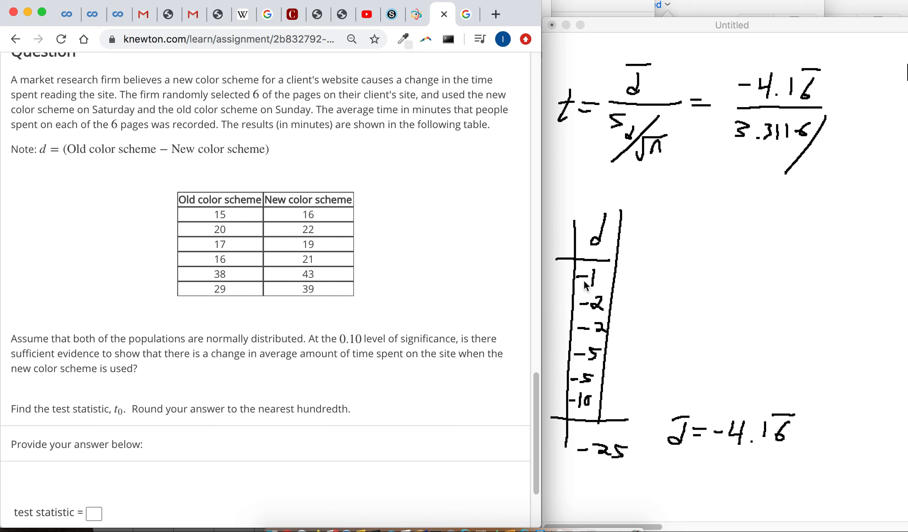
{"action": "mouse_move", "coordinate": [585, 395]}
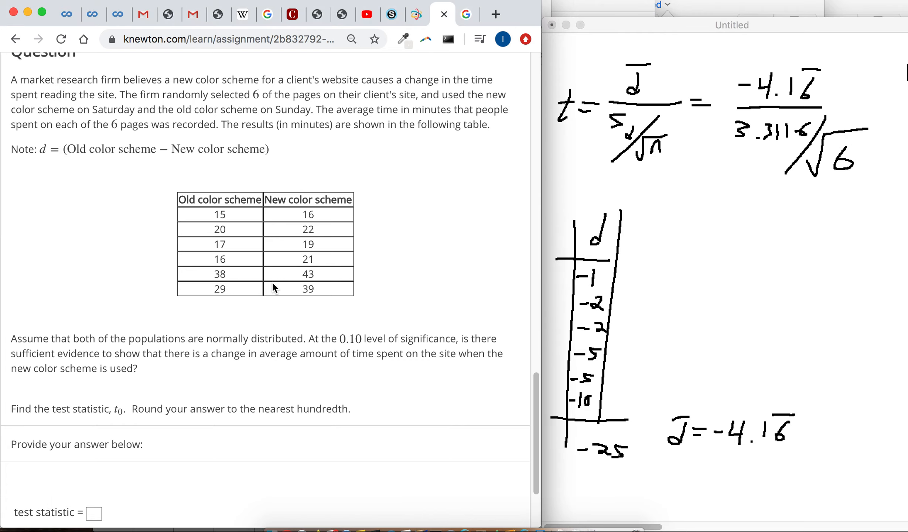
{"action": "mouse_move", "coordinate": [887, 152]}
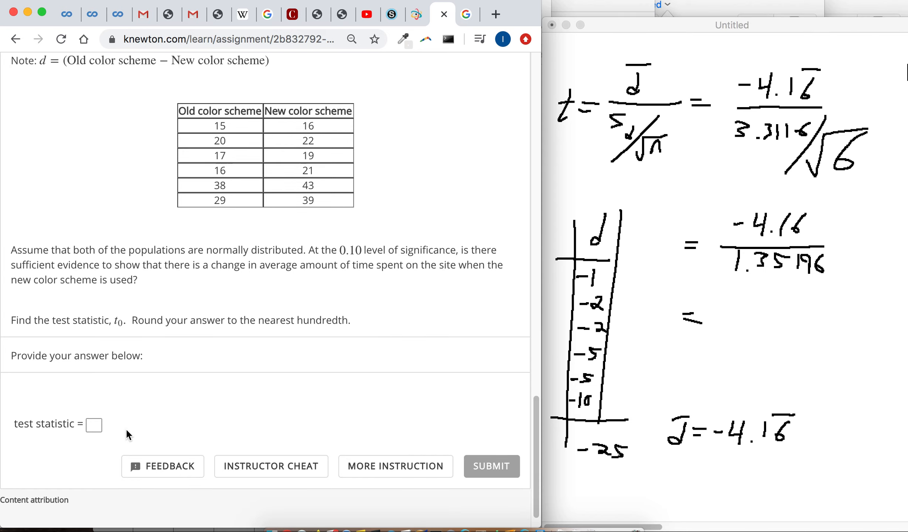
Enter −3.08 as the test statistic and submit it
{"action": "left_click", "coordinate": [93, 423]}
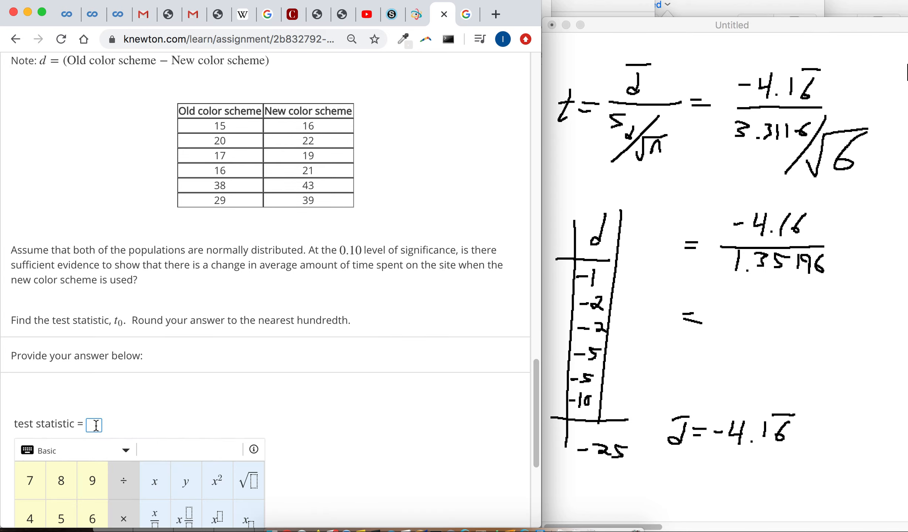
{"action": "type", "text": "-3"}
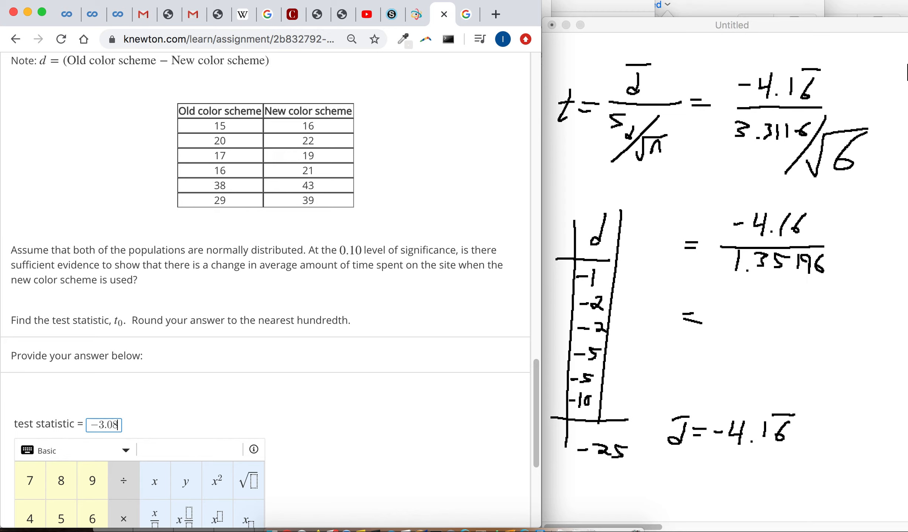
{"action": "scroll", "scroll_direction": "down", "scroll_amount": 3}
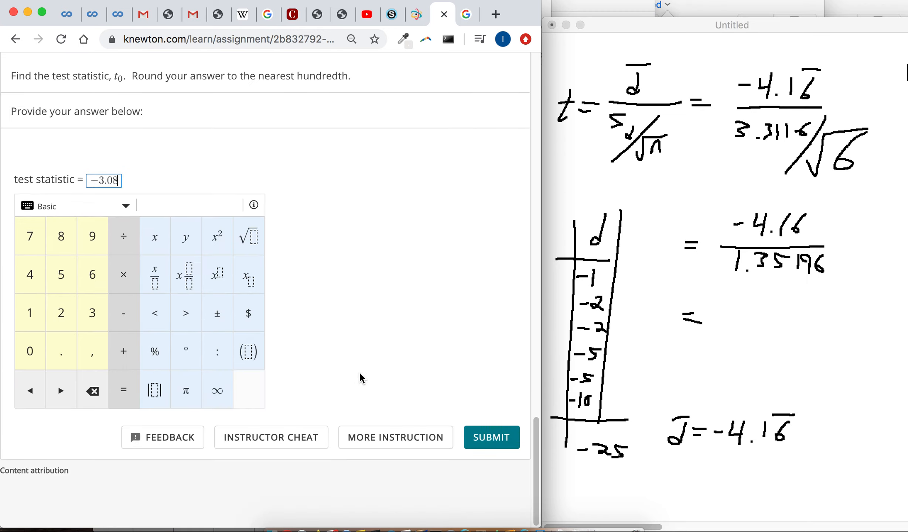
{"action": "left_click", "coordinate": [491, 437]}
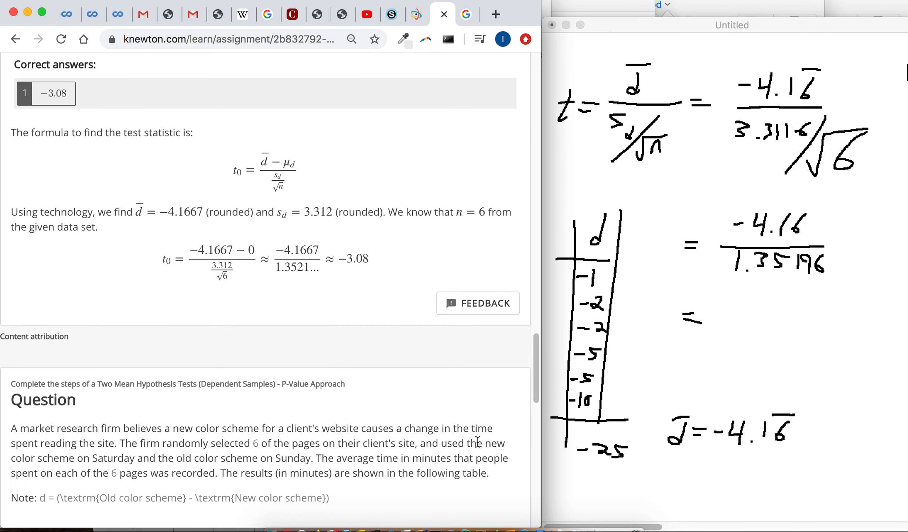
Write df = n − 1 = 5 in the notes and highlight the t-table's df 5 row
{"action": "scroll", "scroll_direction": "down", "scroll_amount": 3}
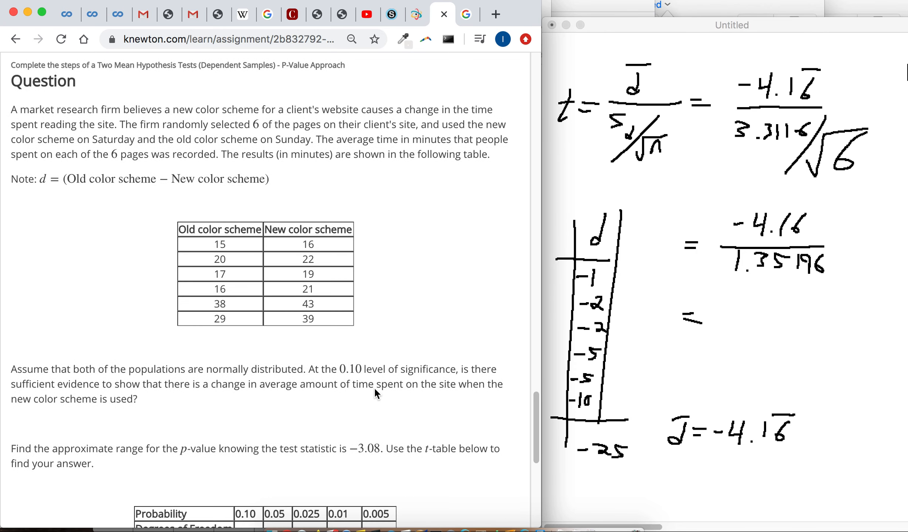
{"action": "scroll", "scroll_direction": "down", "scroll_amount": 3}
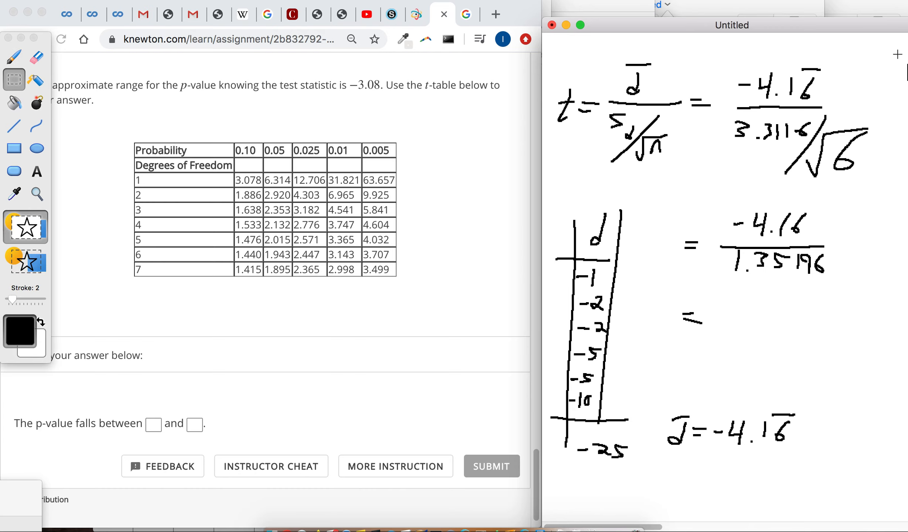
{"action": "scroll", "scroll_direction": "down", "scroll_amount": 3}
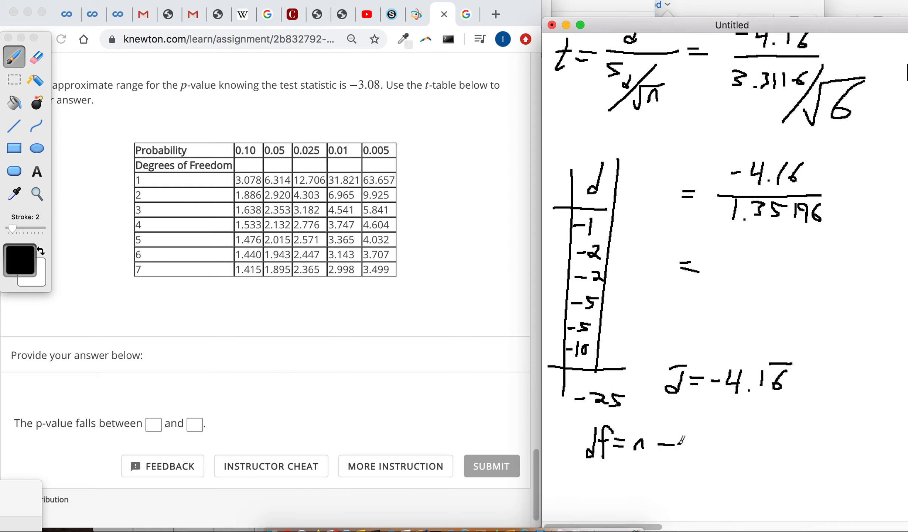
{"action": "left_click_drag", "start_coordinate": [683, 440], "coordinate": [698, 454]}
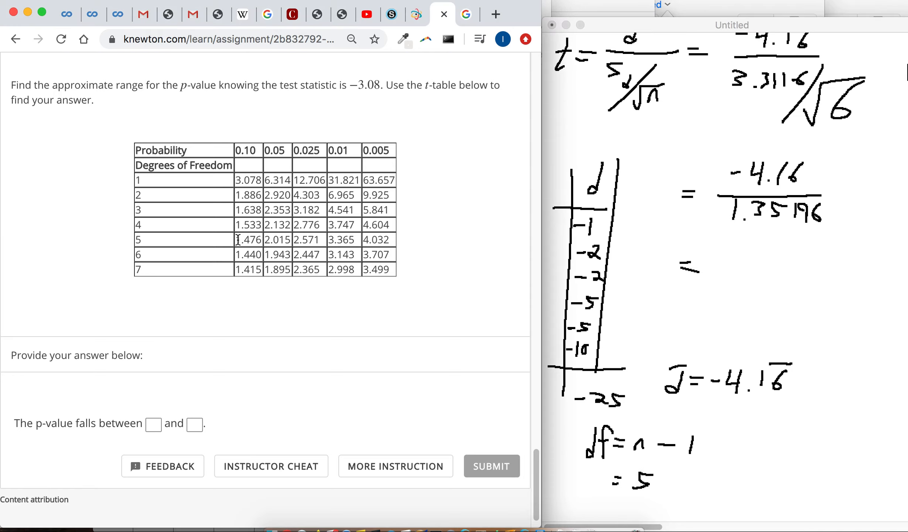
{"action": "left_click_drag", "start_coordinate": [236, 239], "coordinate": [391, 238]}
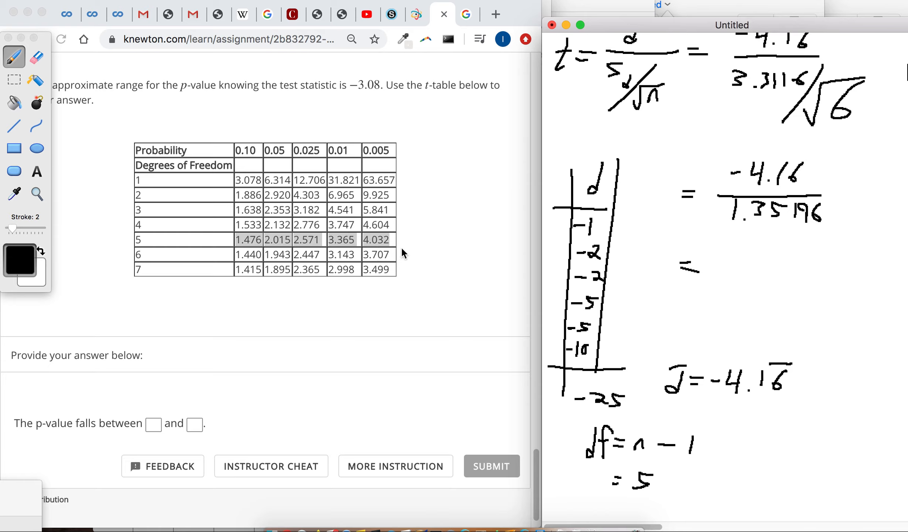
{"action": "mouse_move", "coordinate": [333, 258]}
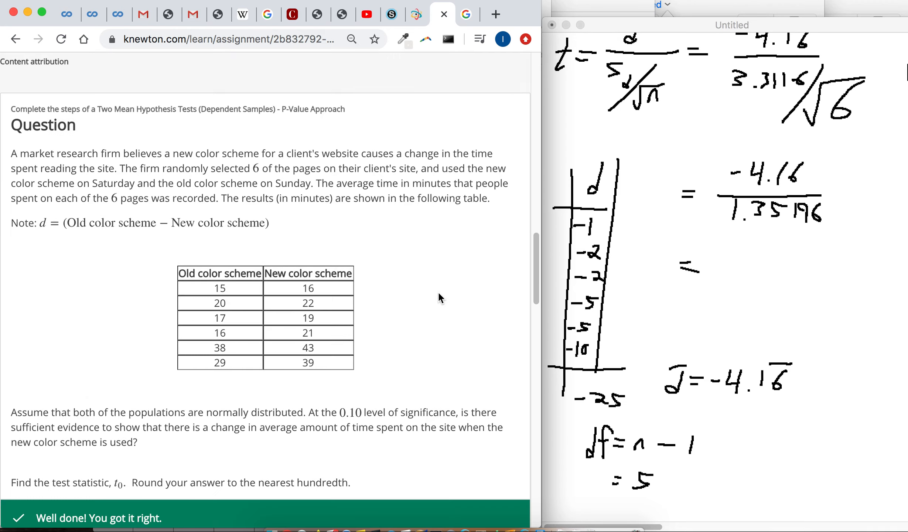
Highlight 1.476 in the df 5 row and begin the p-value inequality with 0.01 <
{"action": "scroll", "scroll_direction": "down", "scroll_amount": 3}
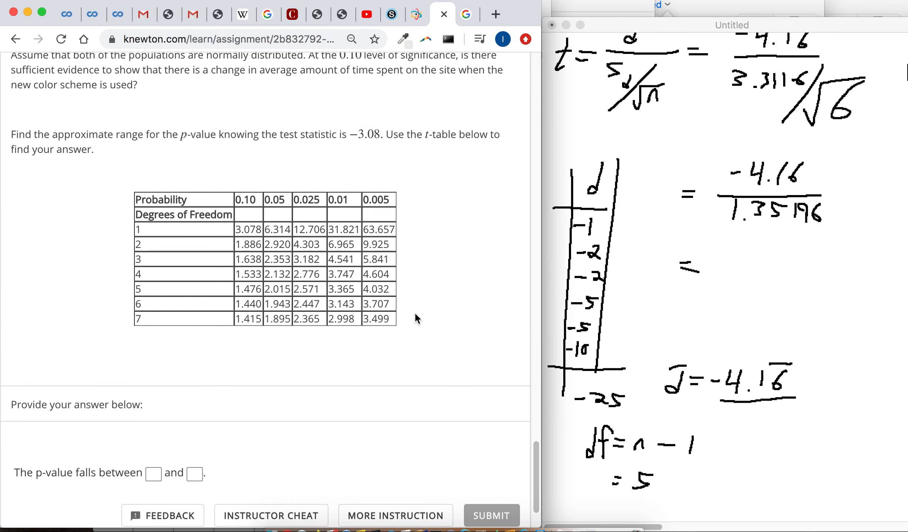
{"action": "double_click", "coordinate": [248, 288]}
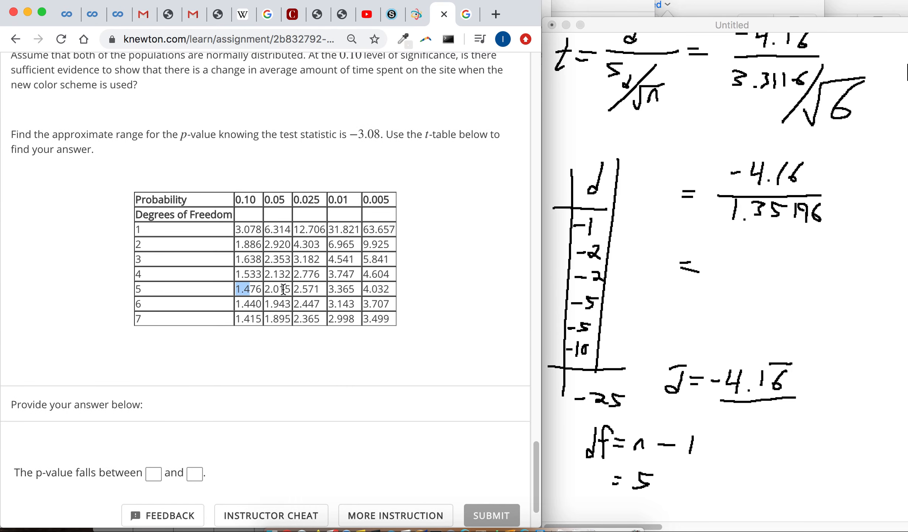
{"action": "left_click_drag", "start_coordinate": [247, 288], "coordinate": [382, 289]}
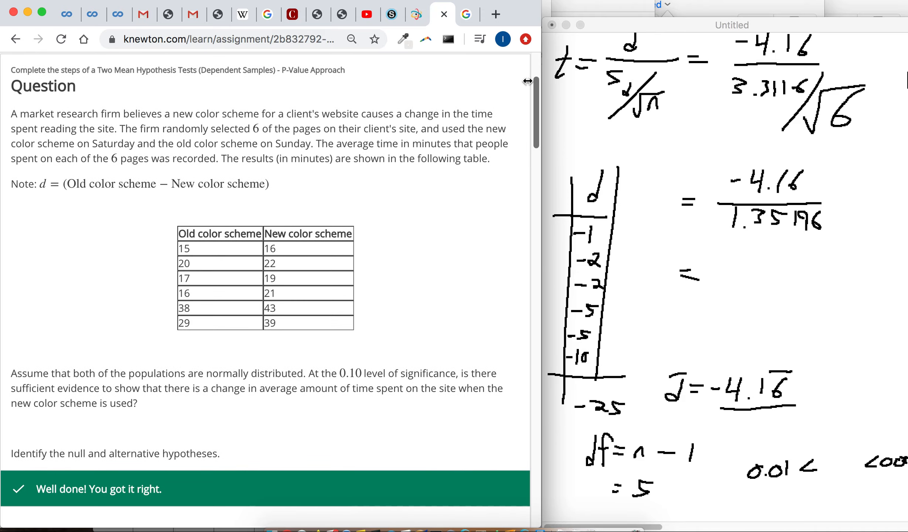
{"action": "scroll", "scroll_direction": "down", "scroll_amount": 3}
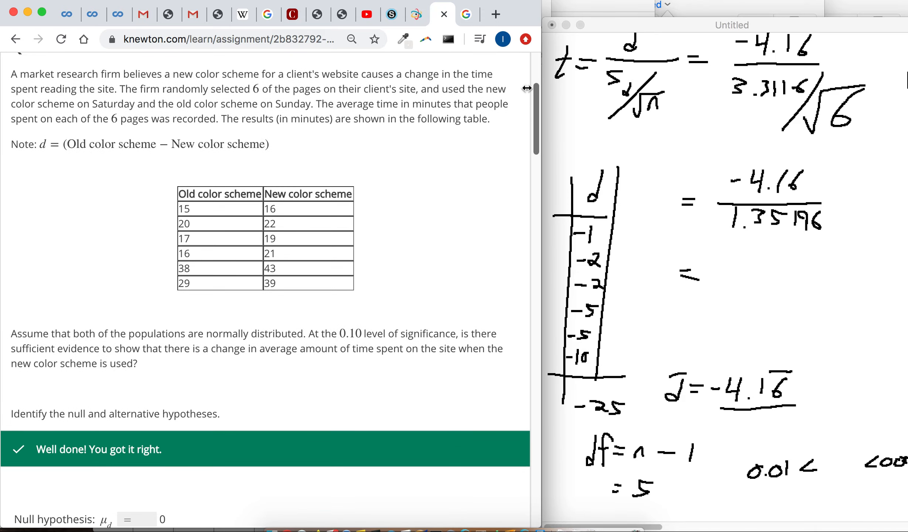
{"action": "scroll", "scroll_direction": "down", "scroll_amount": 3}
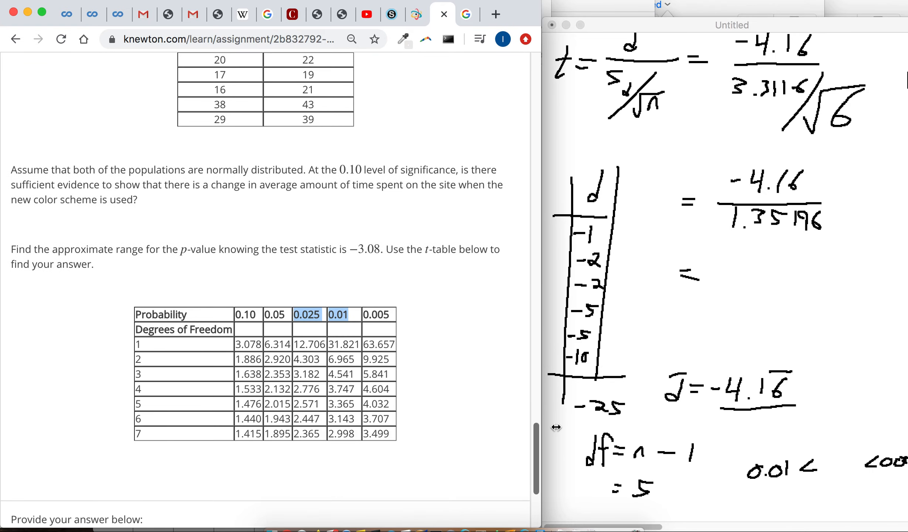
{"action": "scroll", "scroll_direction": "down", "scroll_amount": 3}
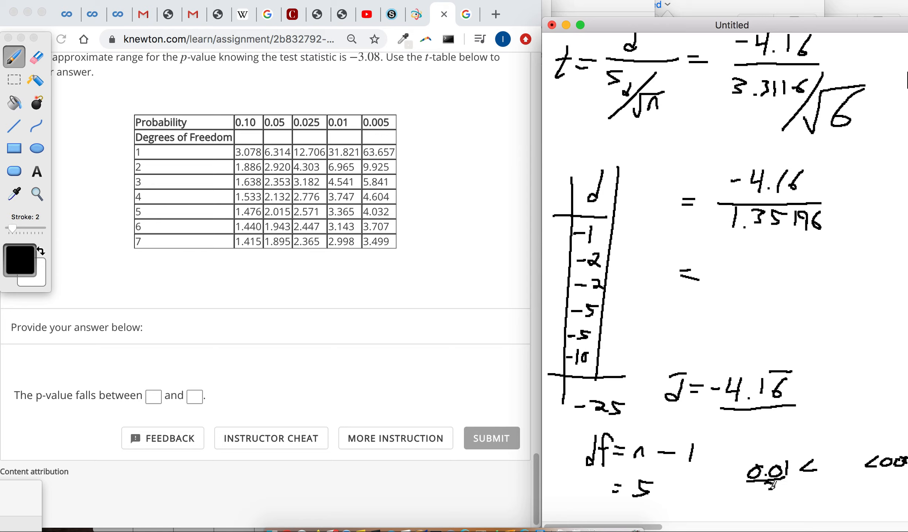
Double the tail probabilities and submit the p-value range 0.02 to 0.05
{"action": "left_click_drag", "start_coordinate": [770, 474], "coordinate": [799, 492]}
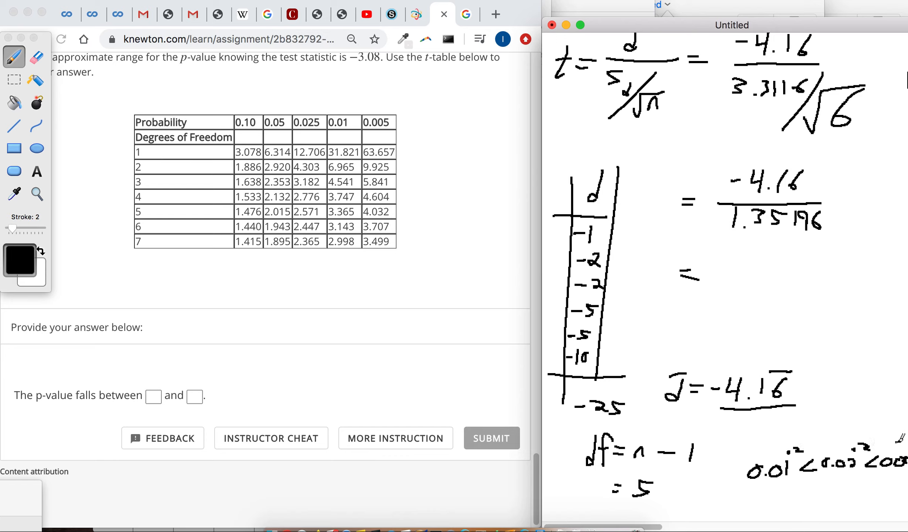
{"action": "left_click", "coordinate": [153, 395]}
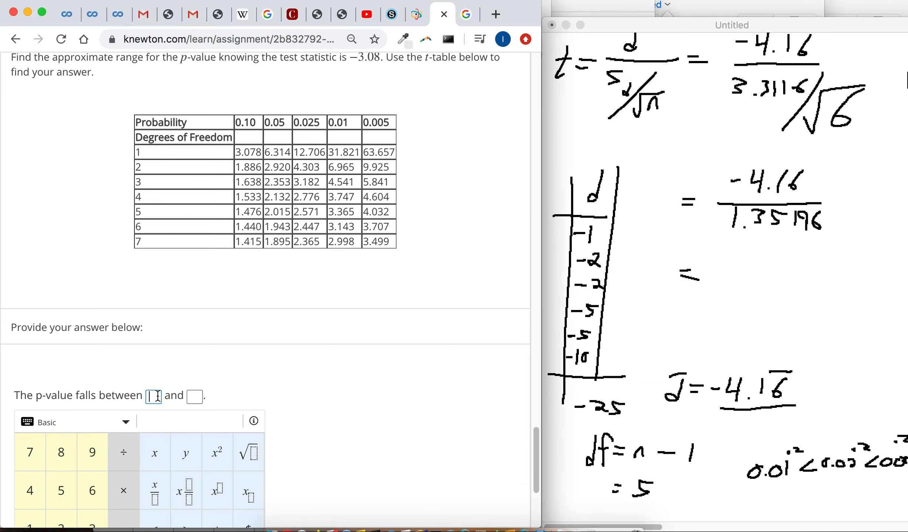
{"action": "type", "text": "0.02"}
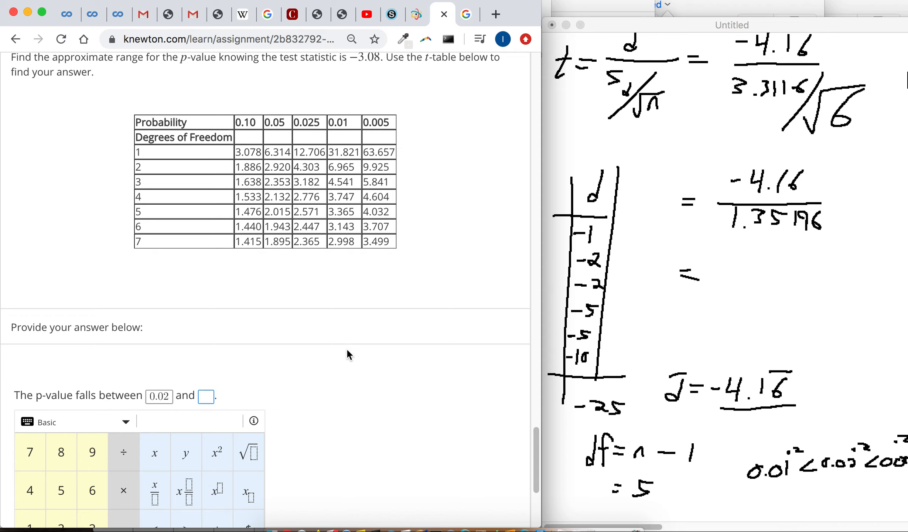
{"action": "left_click", "coordinate": [206, 396]}
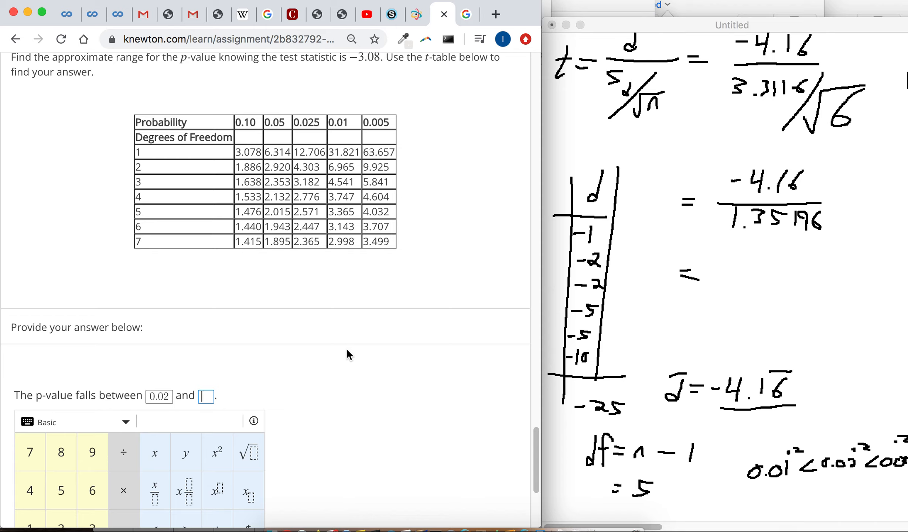
{"action": "type", "text": "9"}
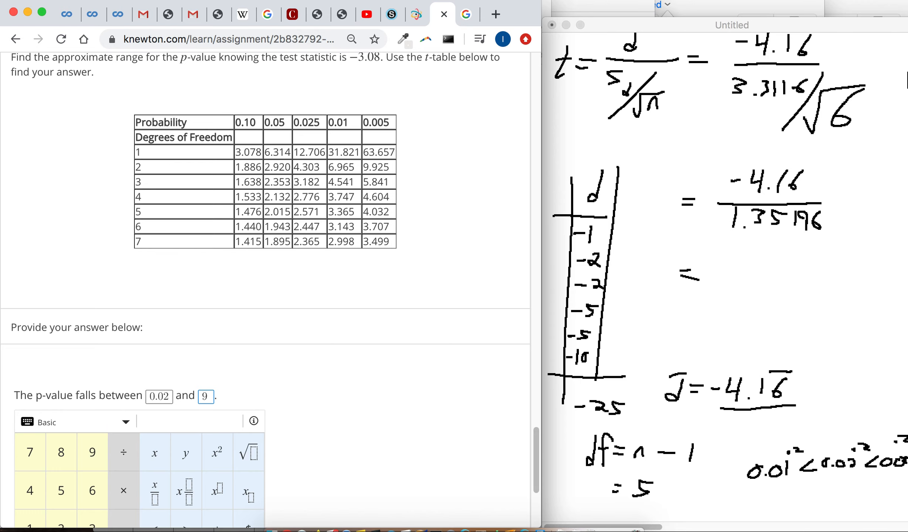
{"action": "type", "text": "0.05"}
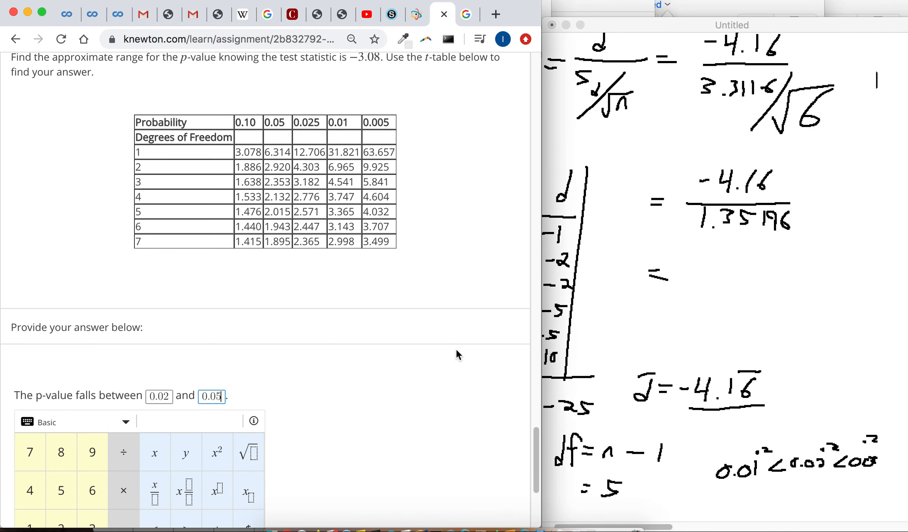
{"action": "scroll", "scroll_direction": "down", "scroll_amount": 3}
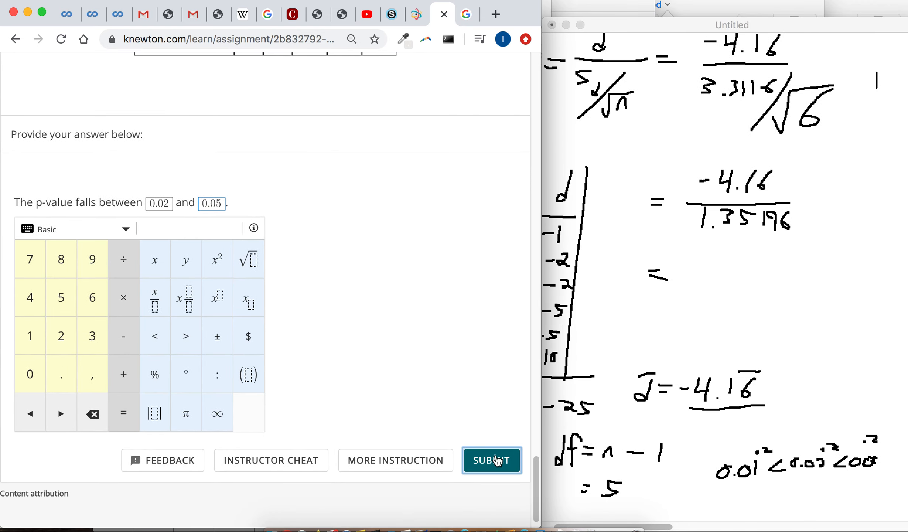
{"action": "left_click", "coordinate": [491, 460]}
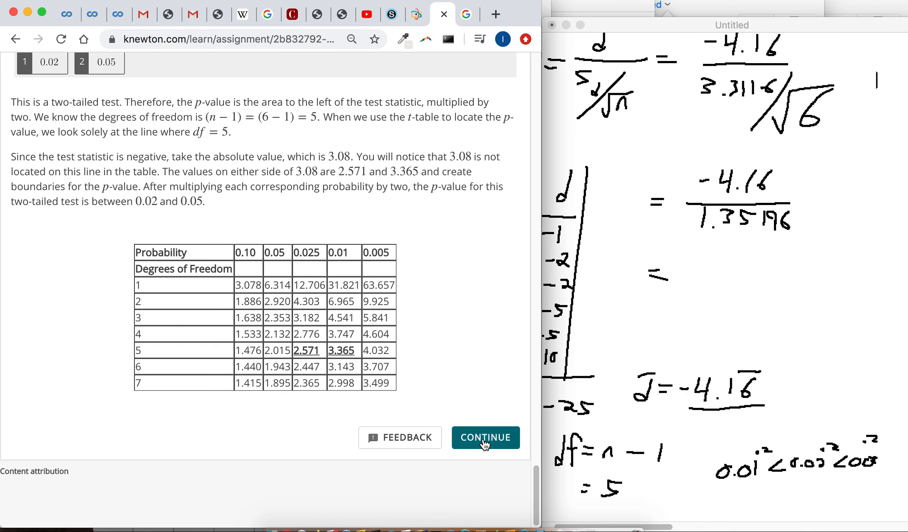
Continue to the conclusion and choose 'Reject the null hypothesis. There is sufficient evidence…'
{"action": "left_click", "coordinate": [485, 437]}
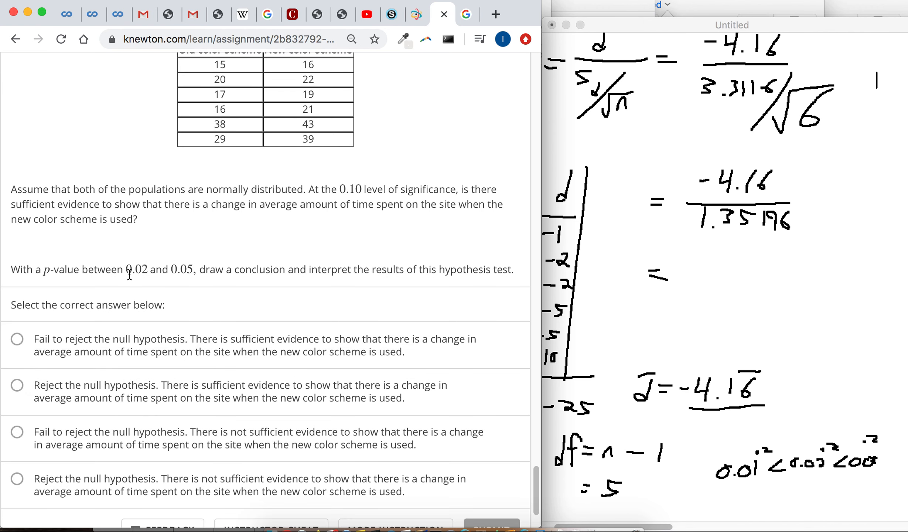
{"action": "mouse_move", "coordinate": [324, 200]}
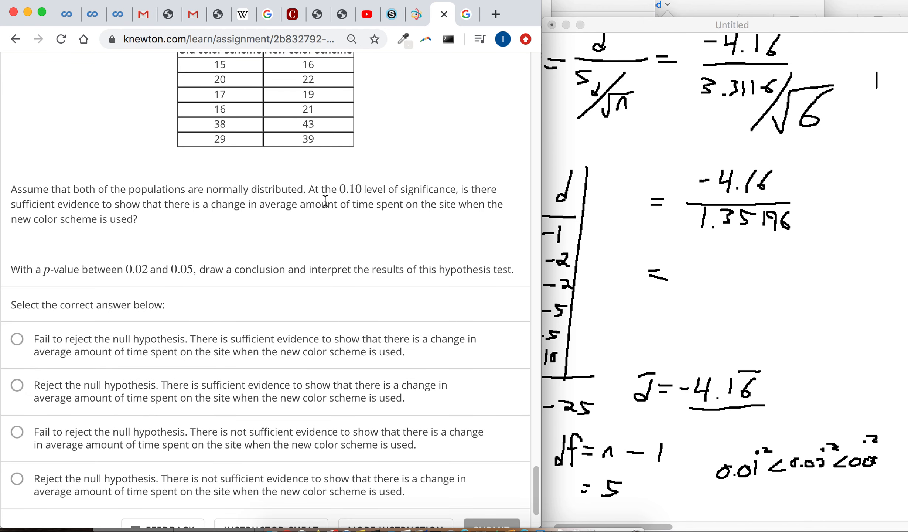
{"action": "mouse_move", "coordinate": [359, 189]}
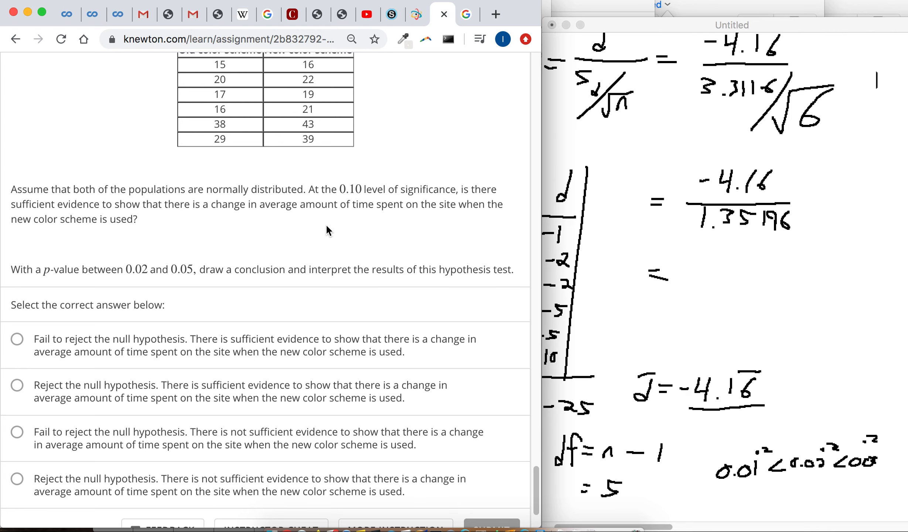
{"action": "scroll", "scroll_direction": "down", "scroll_amount": 3}
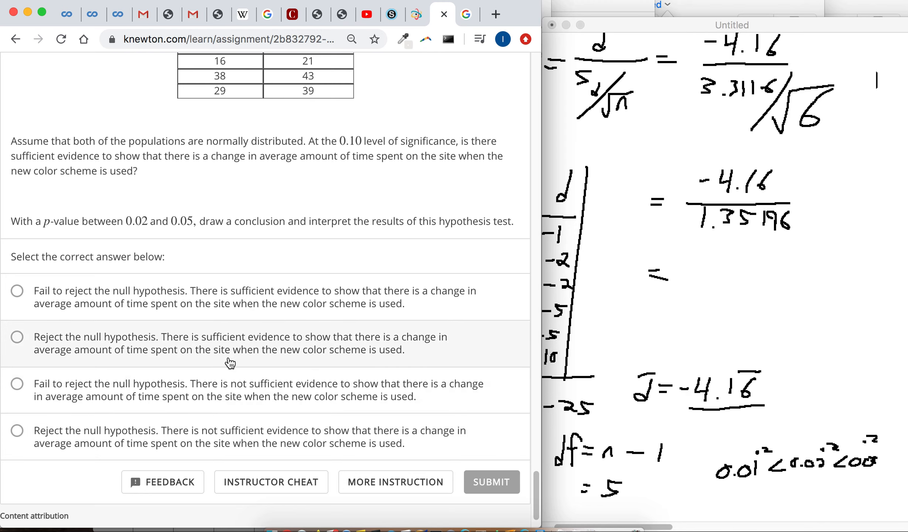
{"action": "left_click", "coordinate": [17, 336]}
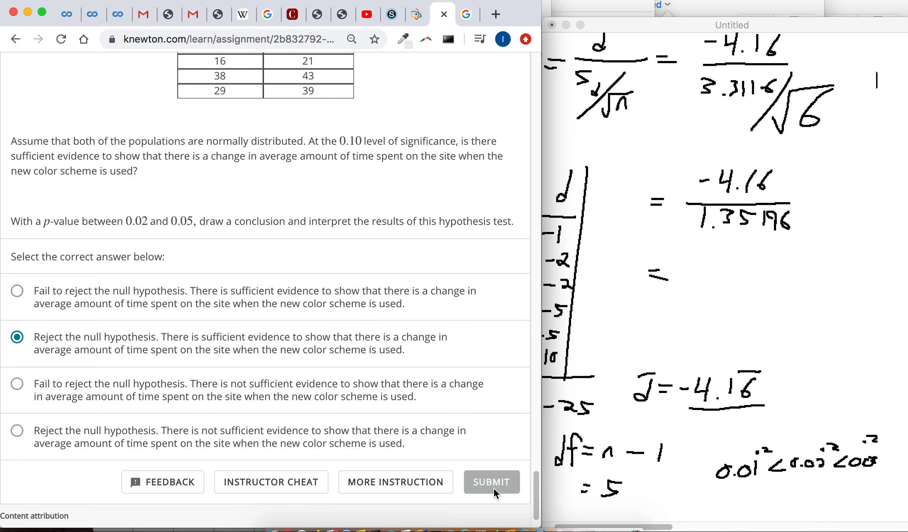